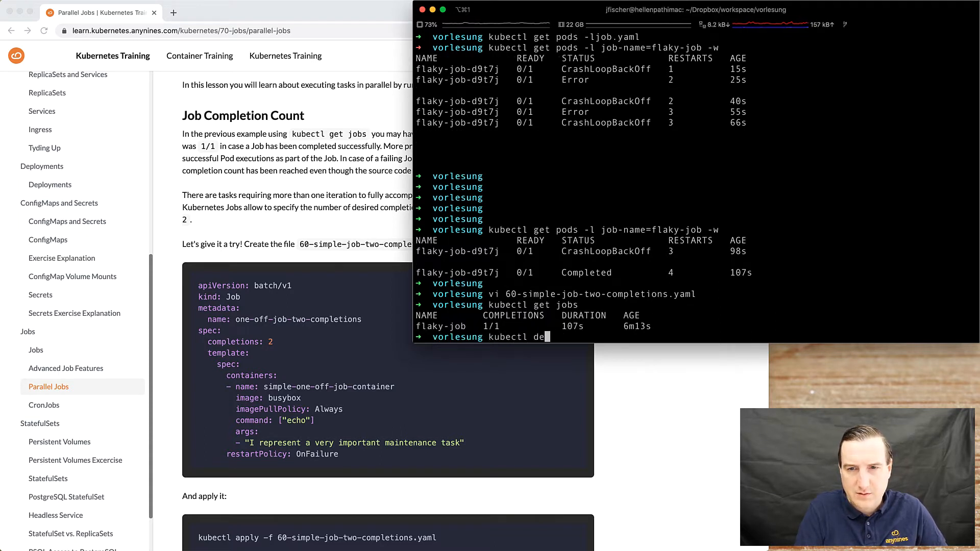
Delete flaky-job and apply 60-simple-job-two-completions.yaml to create the two-completions job.
type("lete job flaky-job")
key("Return")
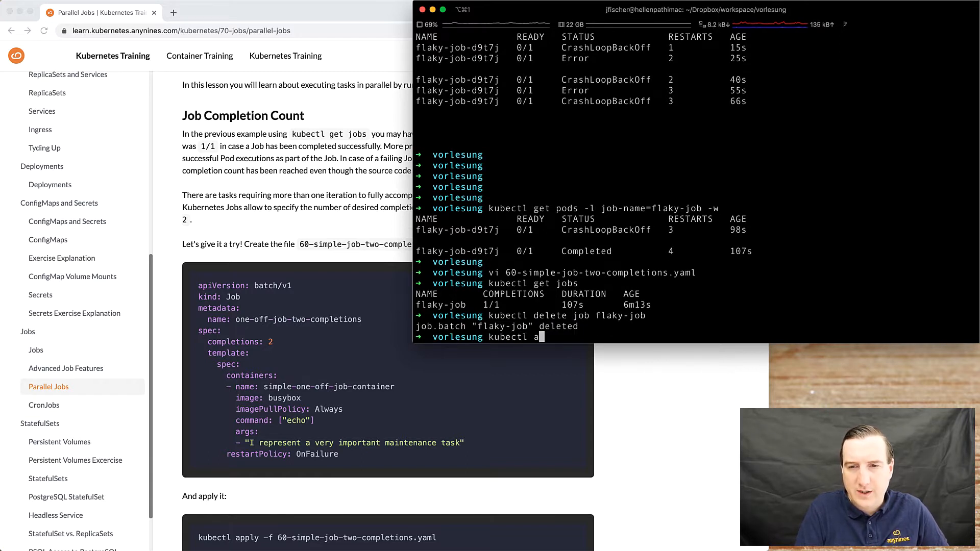
type("pply -f")
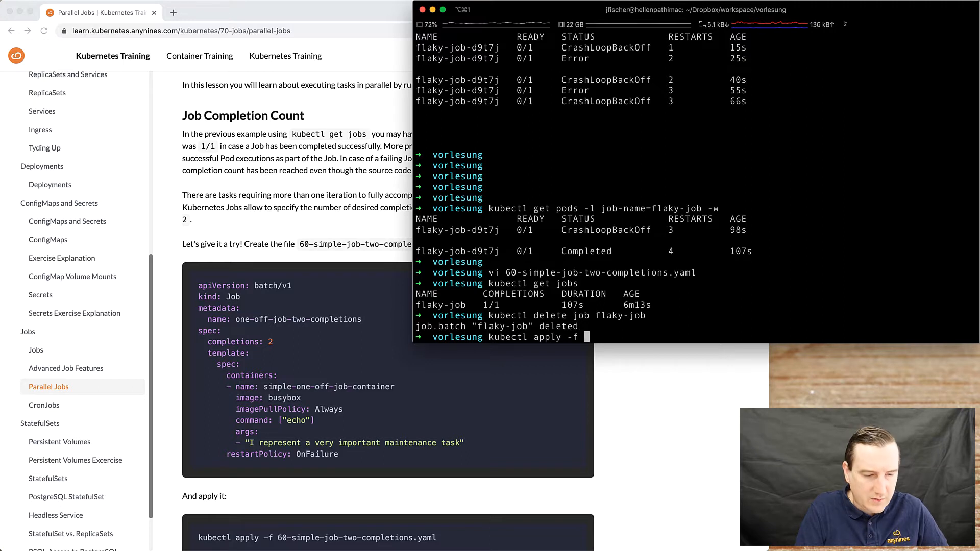
type("60-si")
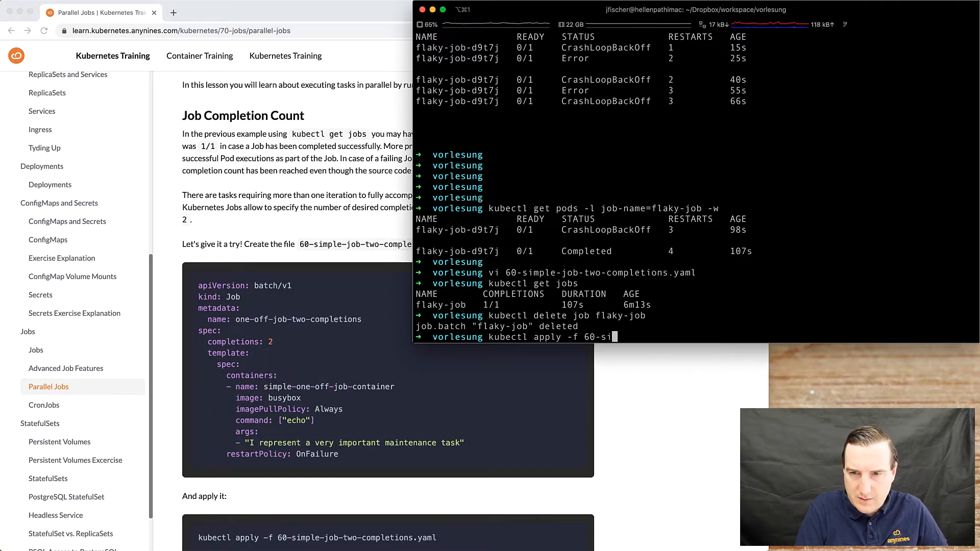
key("Return")
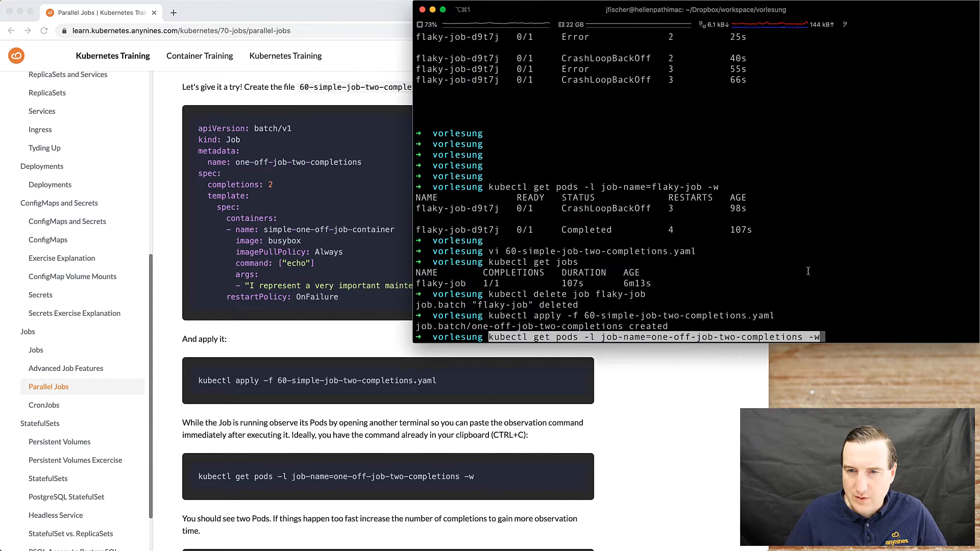
Watch the one-off-job-two-completions pods until both show Completed.
key("Return")
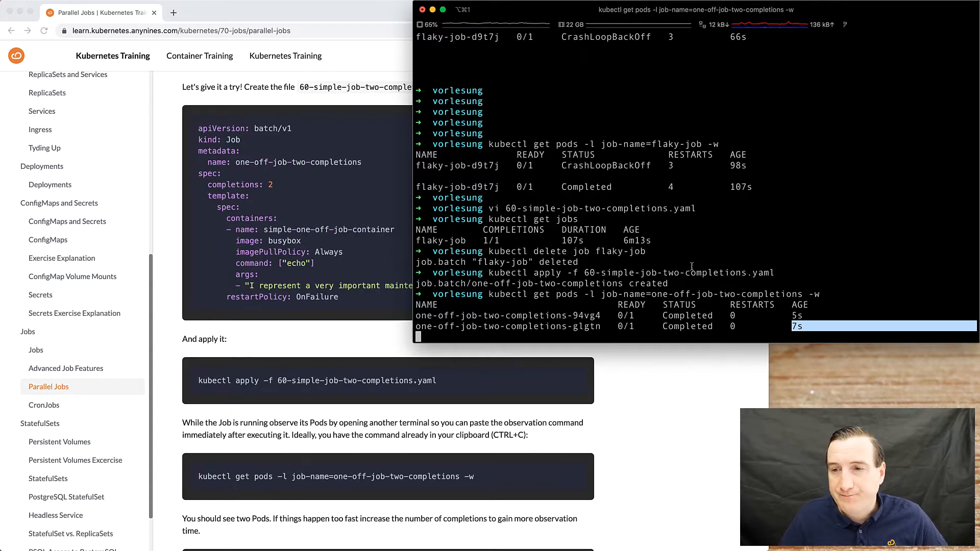
scroll("down", 3)
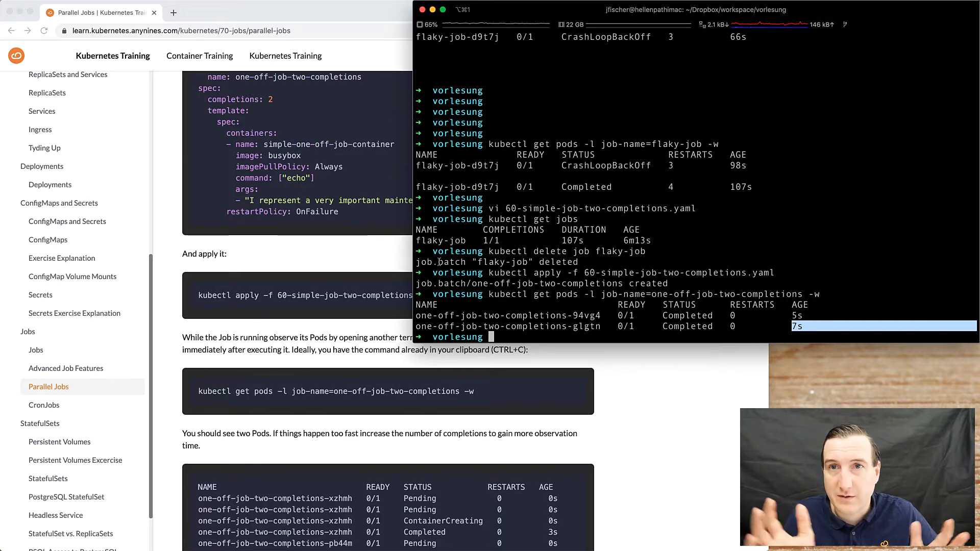
Review 70-simple-job-two-completions-parallel.yaml in vi and delete job one-off-job-two-completions.
scroll("down", 3)
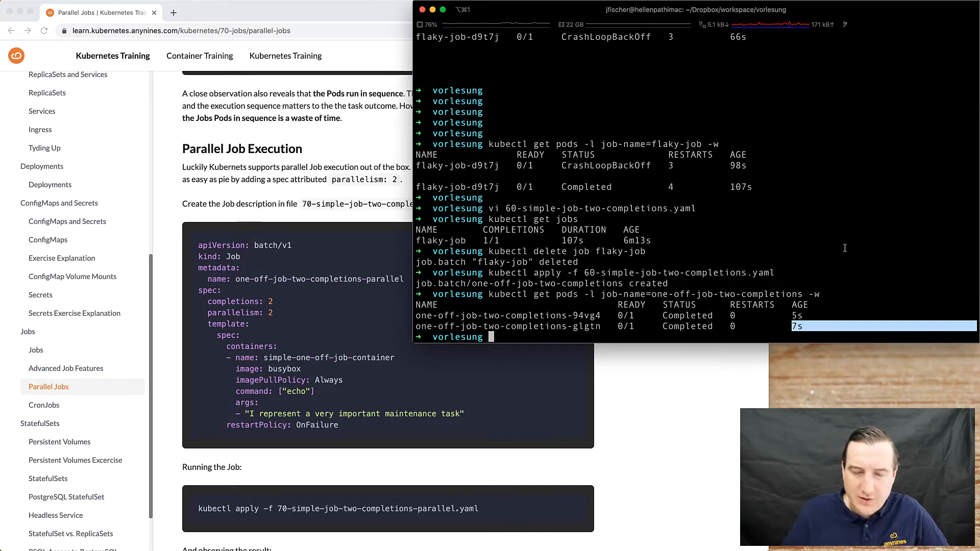
type("vi 70-simple-job-two-completions-parallel.yaml")
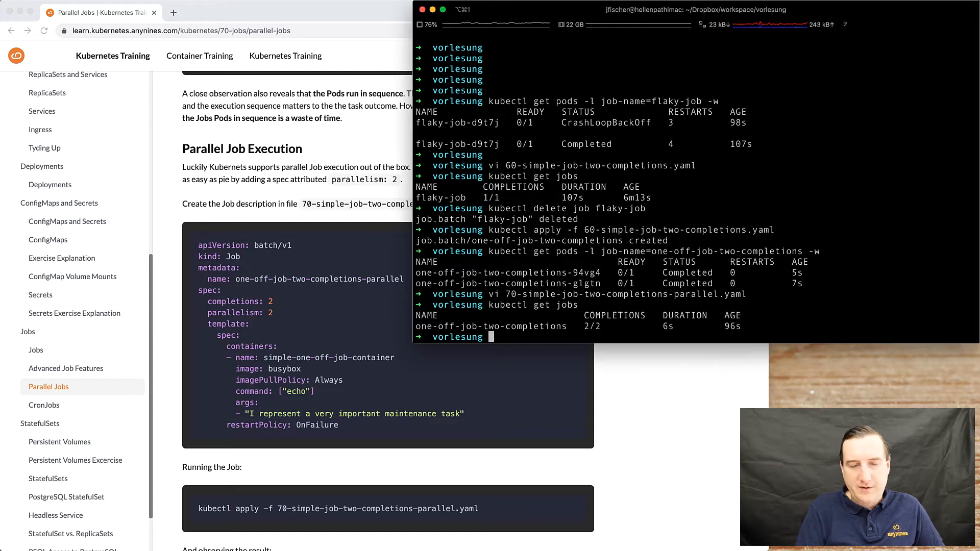
type("kubectl delete job one-off-job-two-completions")
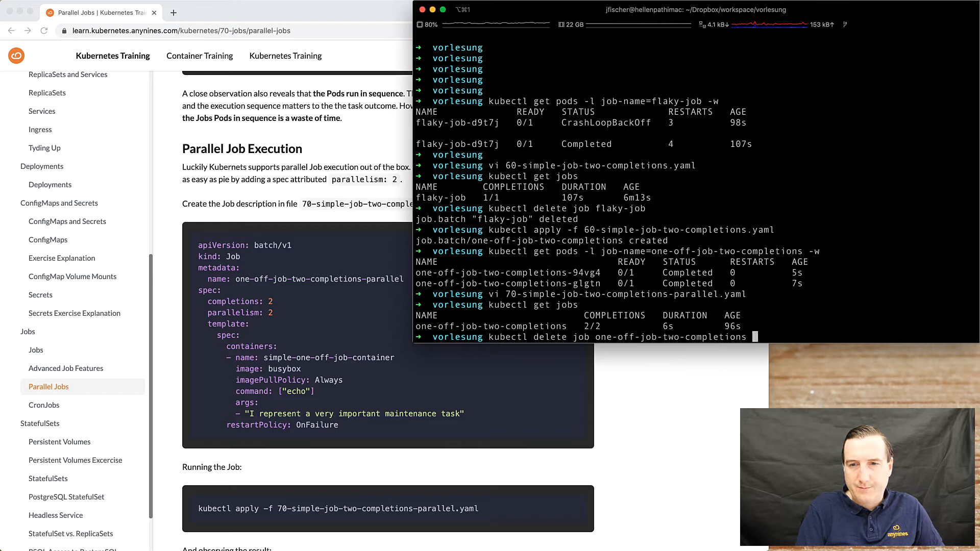
key("Return")
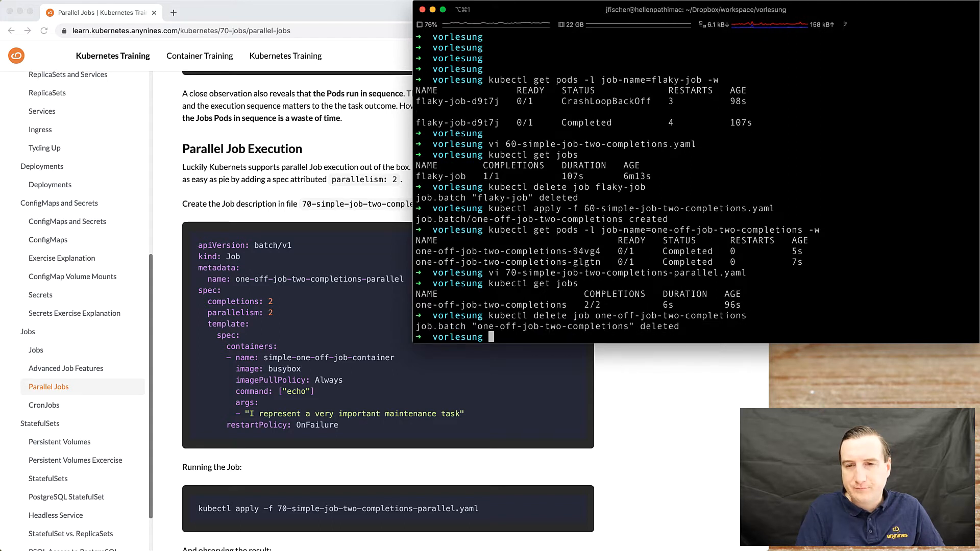
Apply 70-simple-job-two-completions-parallel.yaml to create the parallel job.
type("kubectl apply")
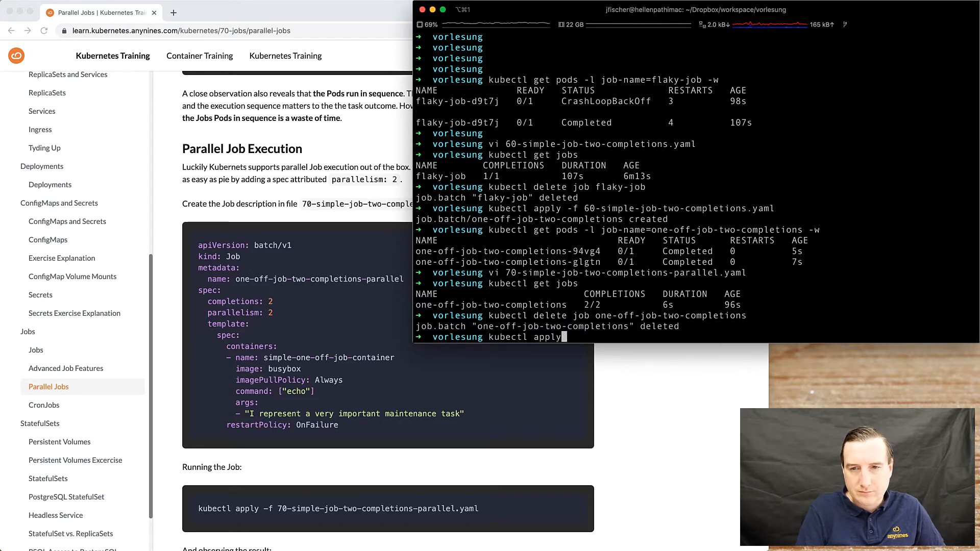
type("-f")
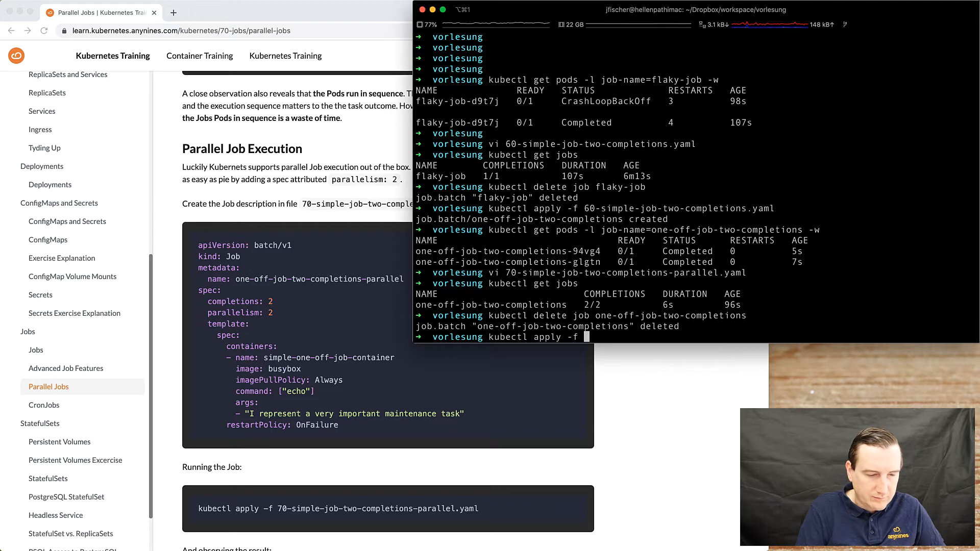
type("70-")
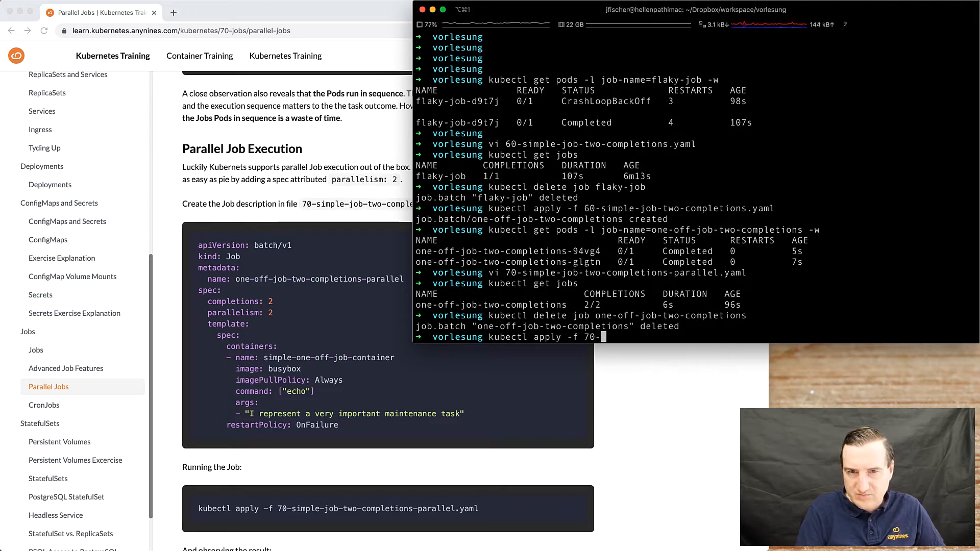
key("Return")
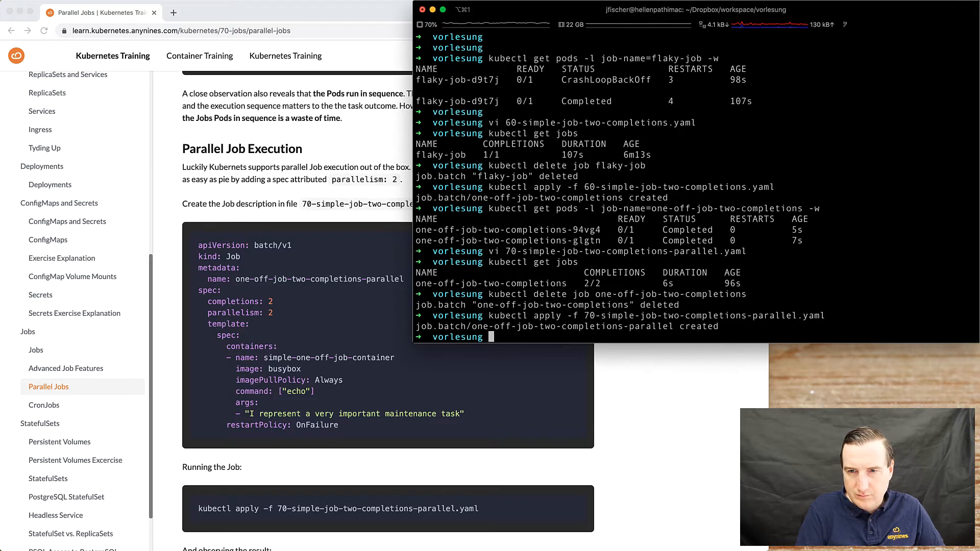
type("kube")
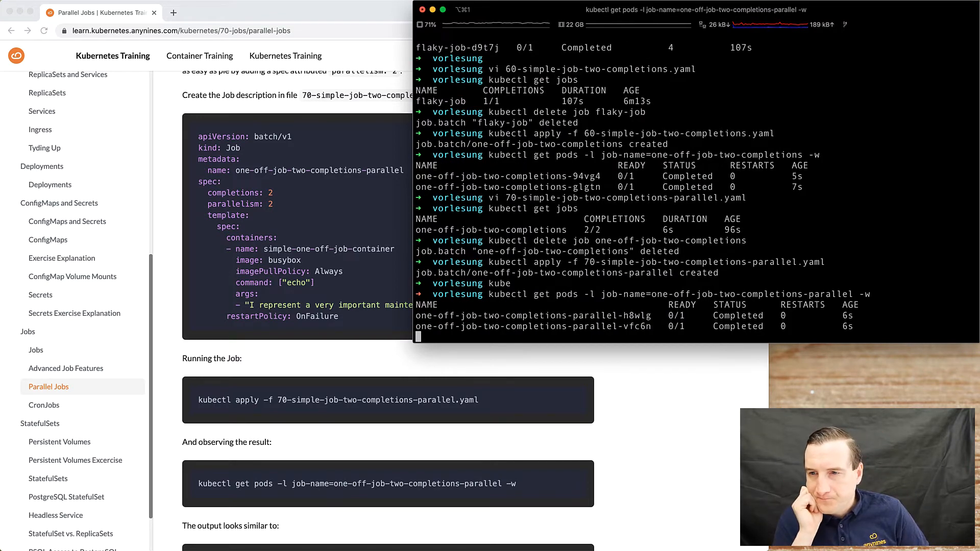
mouse_move(825, 327)
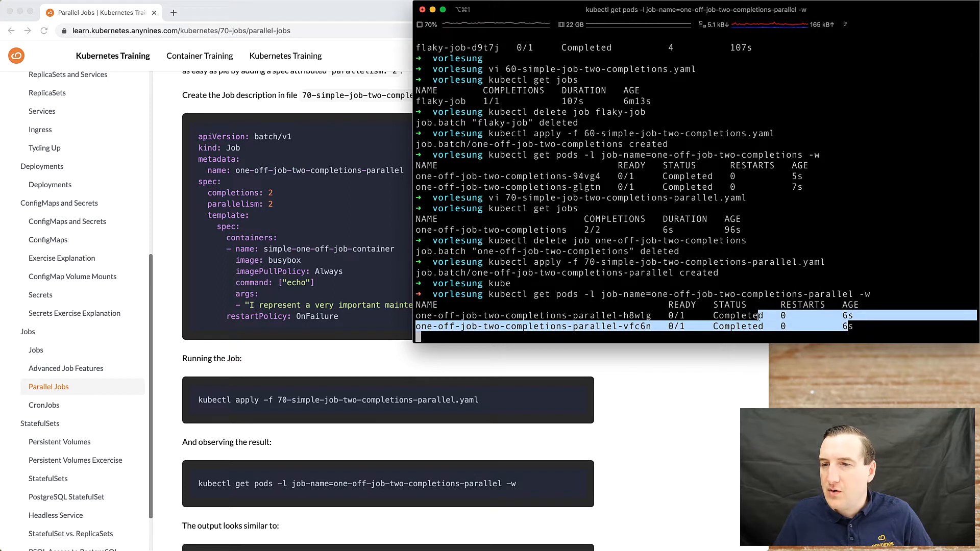
Scroll back over the parallel job's pod watch to compare both pods' ages.
scroll("up", 3)
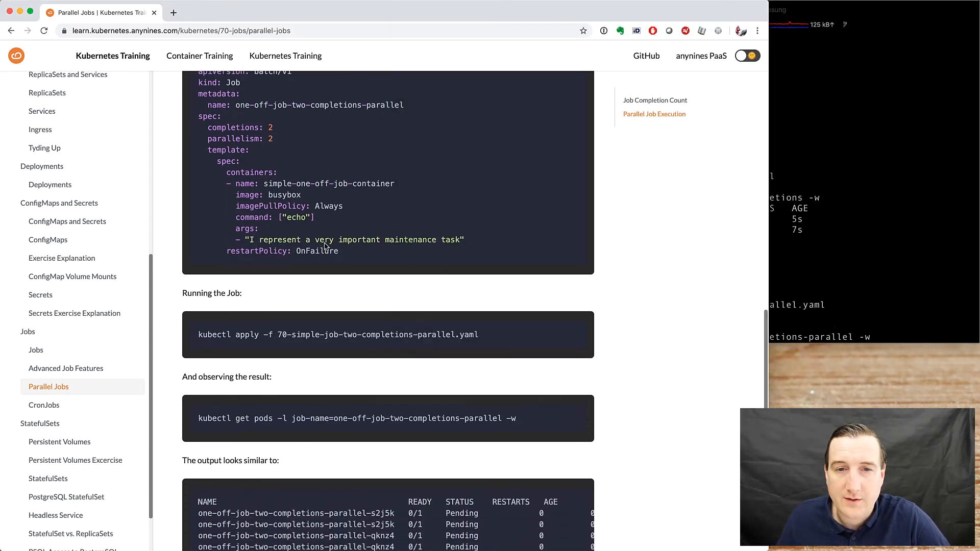
Scroll the Parallel Jobs lesson down to its 'The output looks similar to' sample.
scroll("down", 3)
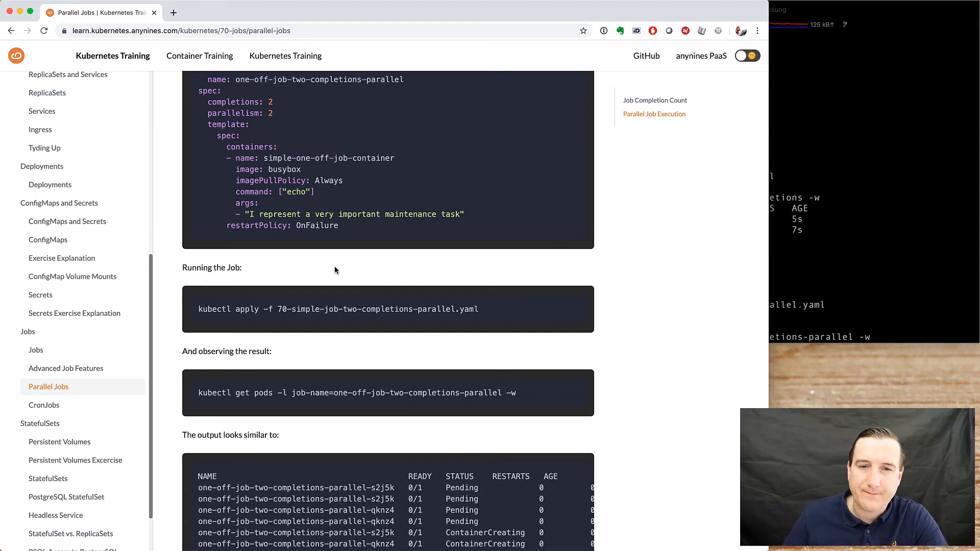
scroll("down", 3)
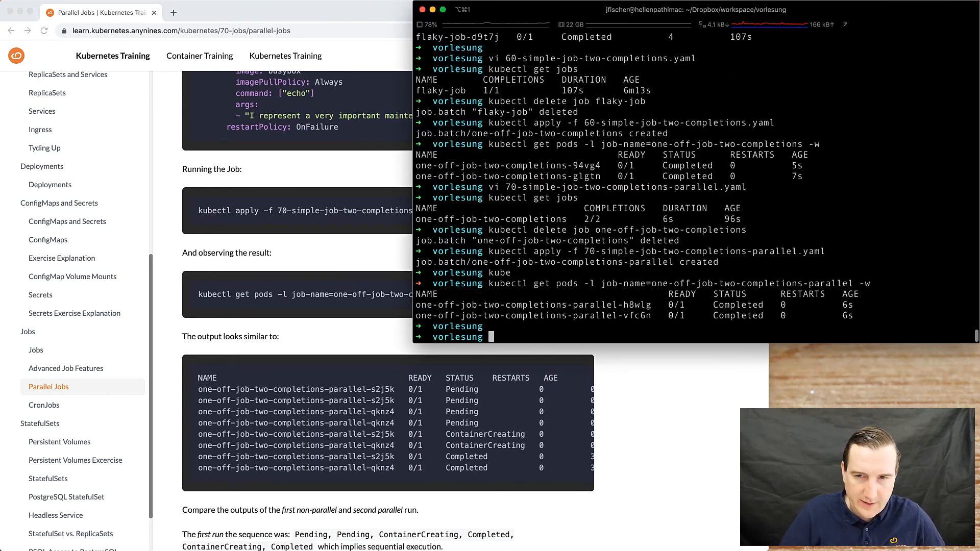
Rerun the pod watch, then get the job showing 2/2 completions and copy its name.
key("Return")
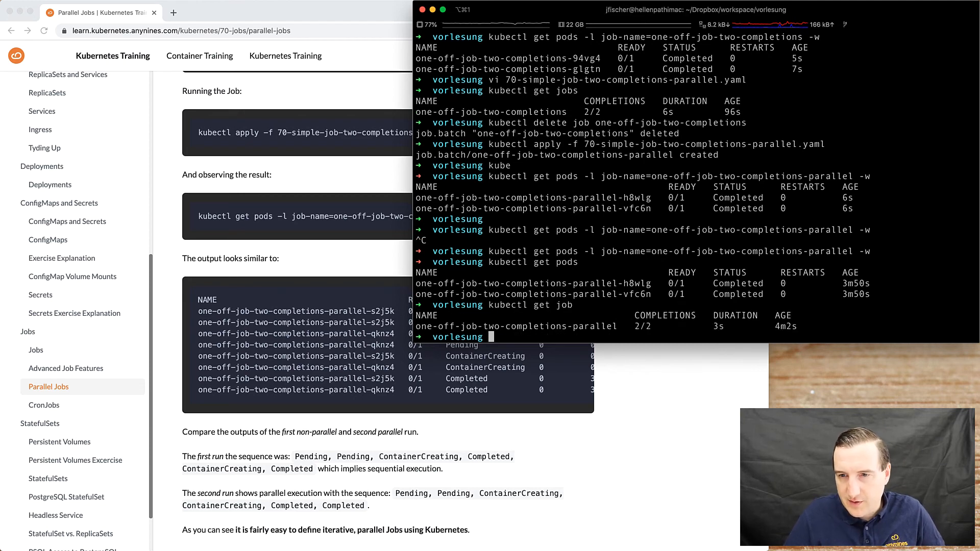
double_click(515, 326)
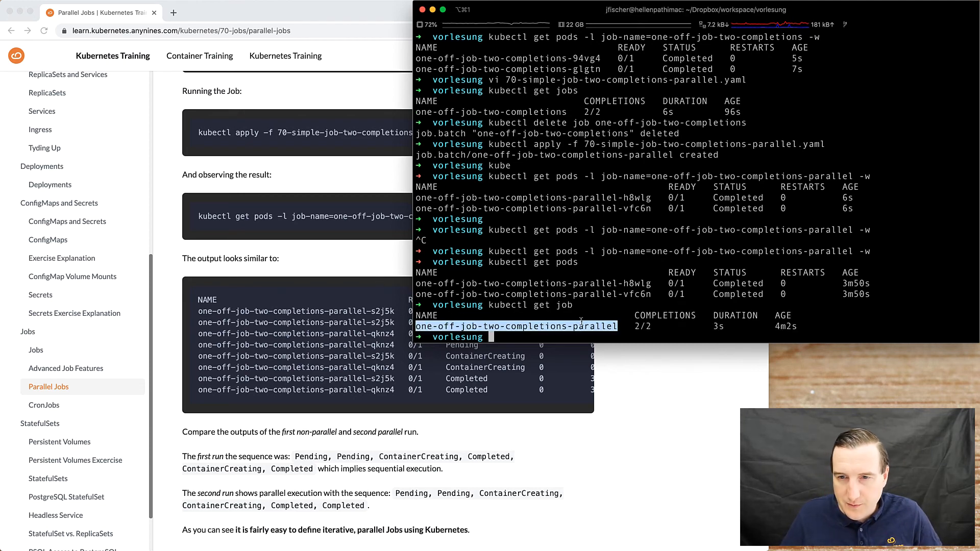
type("kubectl g")
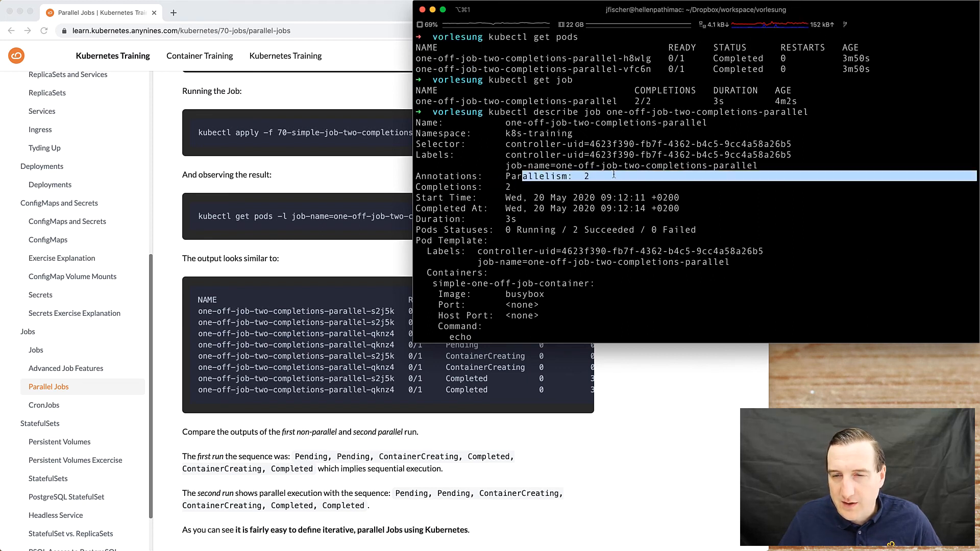
Scroll the job description's events, then open 70-simple-job-two-completions-parallel.yaml in vi.
scroll("down", 3)
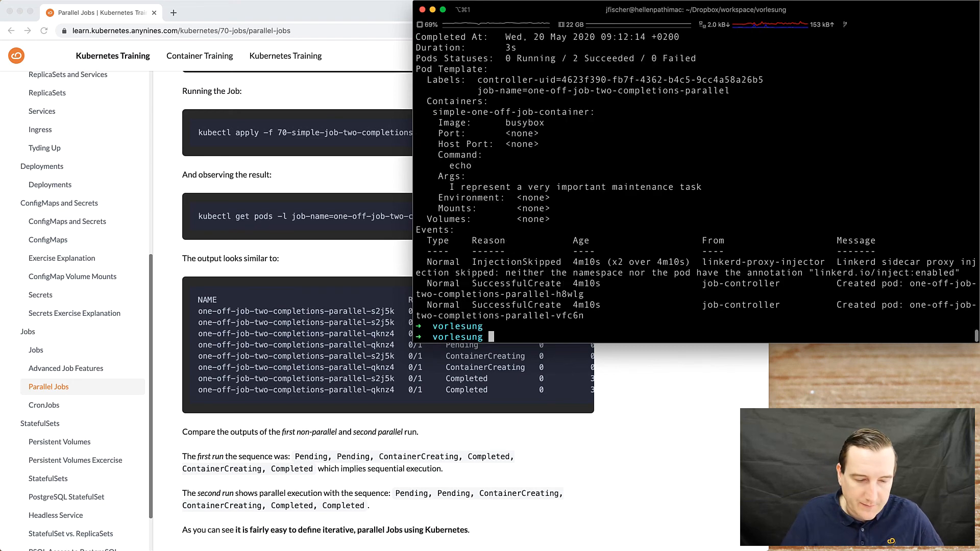
type("vi 70-")
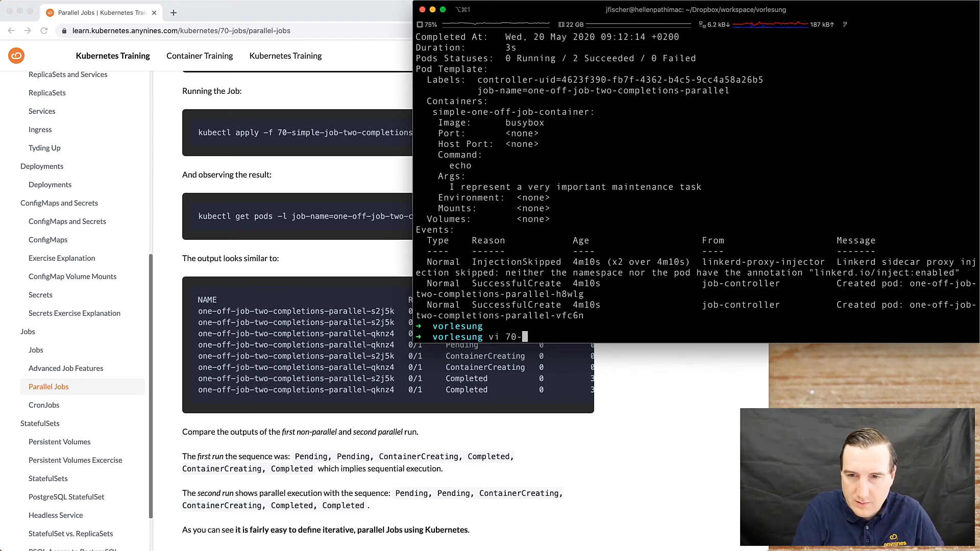
key("Return")
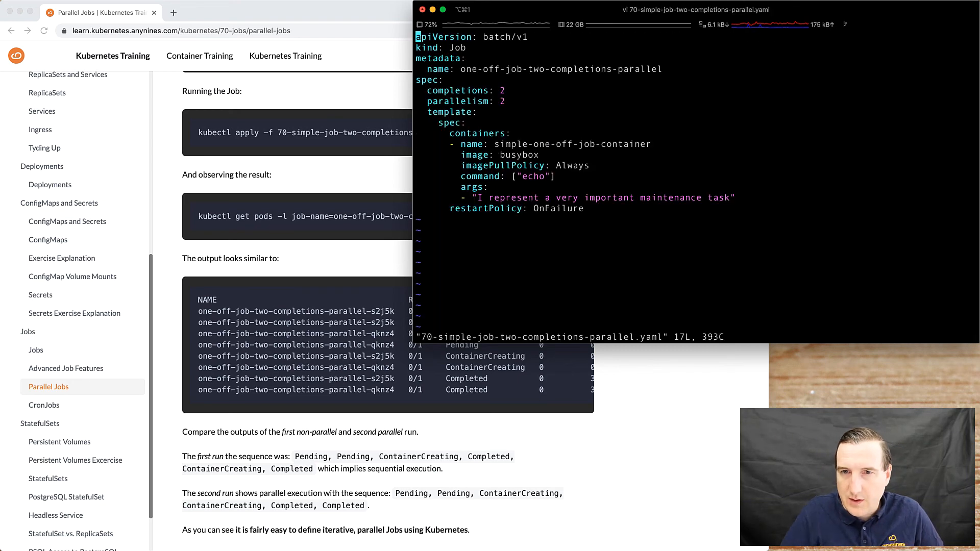